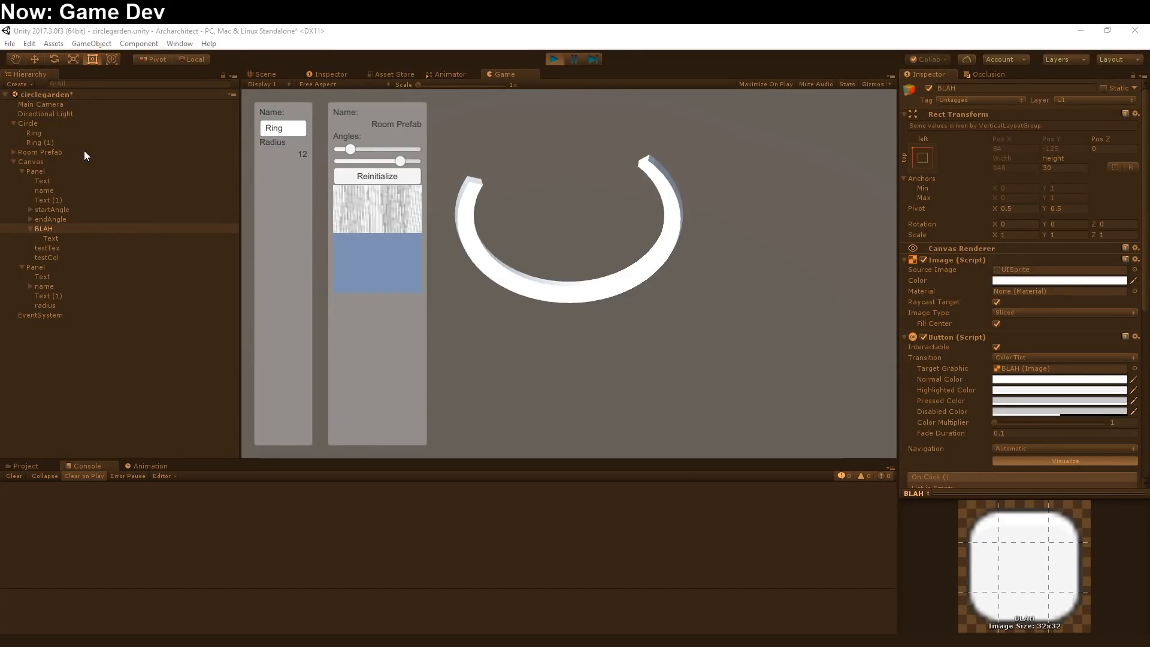
# Select Room Prefab during Play mode to show its Ring Room (Script) settings
pyautogui.click(40, 151)
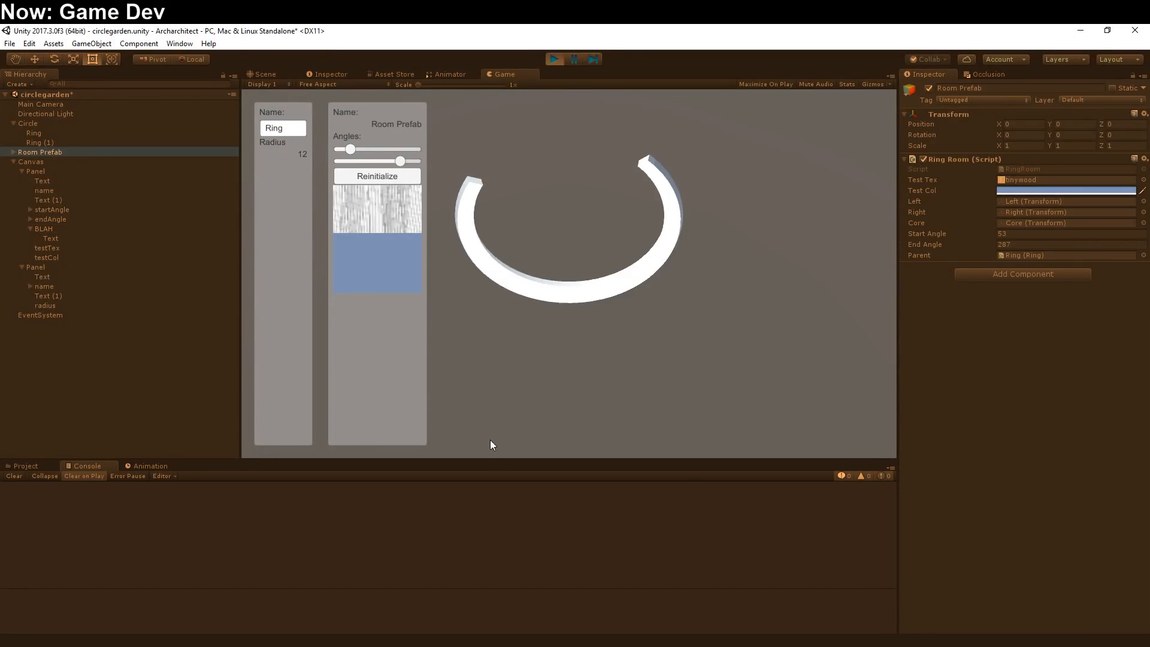
pyautogui.moveTo(510, 433)
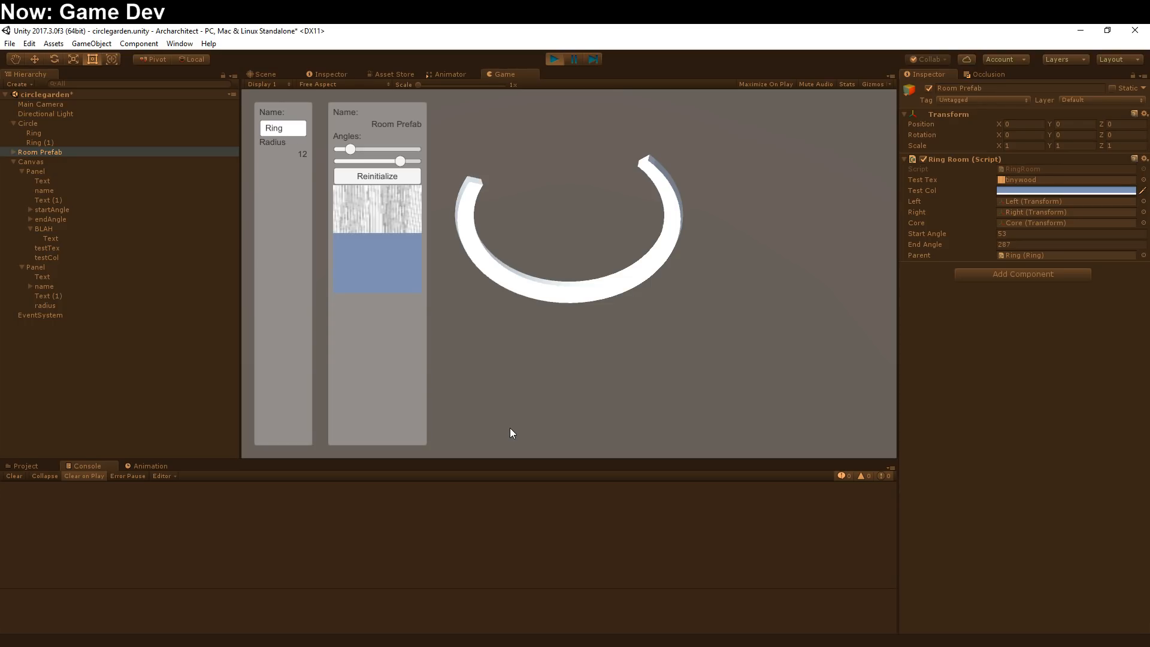
pyautogui.moveTo(504, 386)
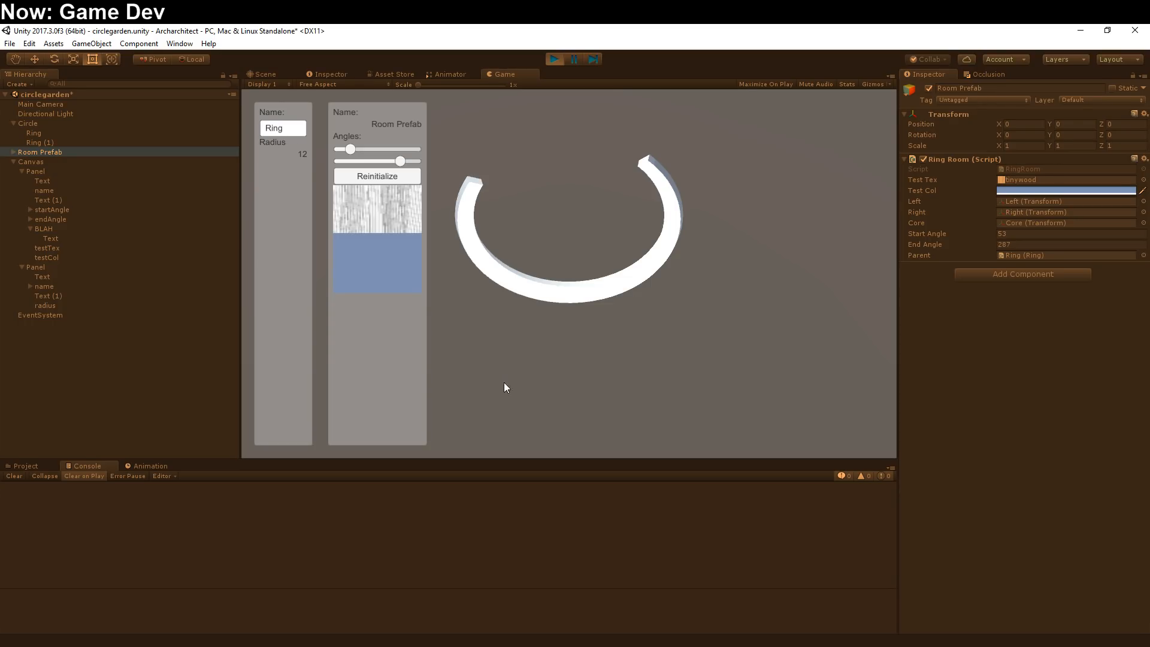
pyautogui.moveTo(372, 117)
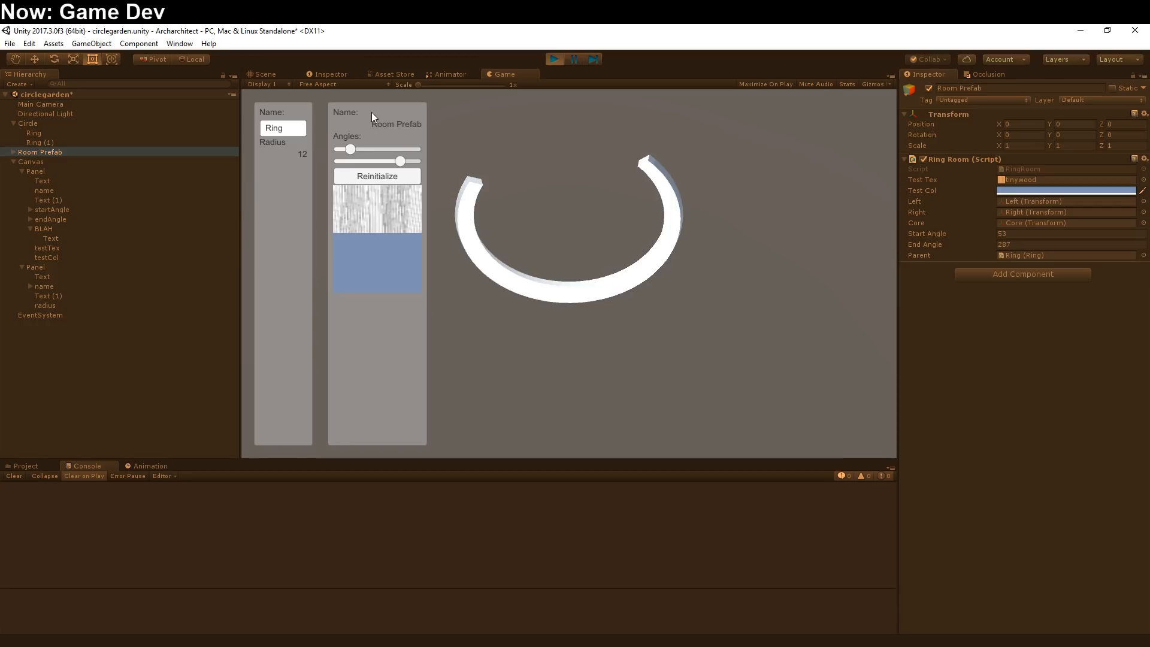
pyautogui.moveTo(382, 122)
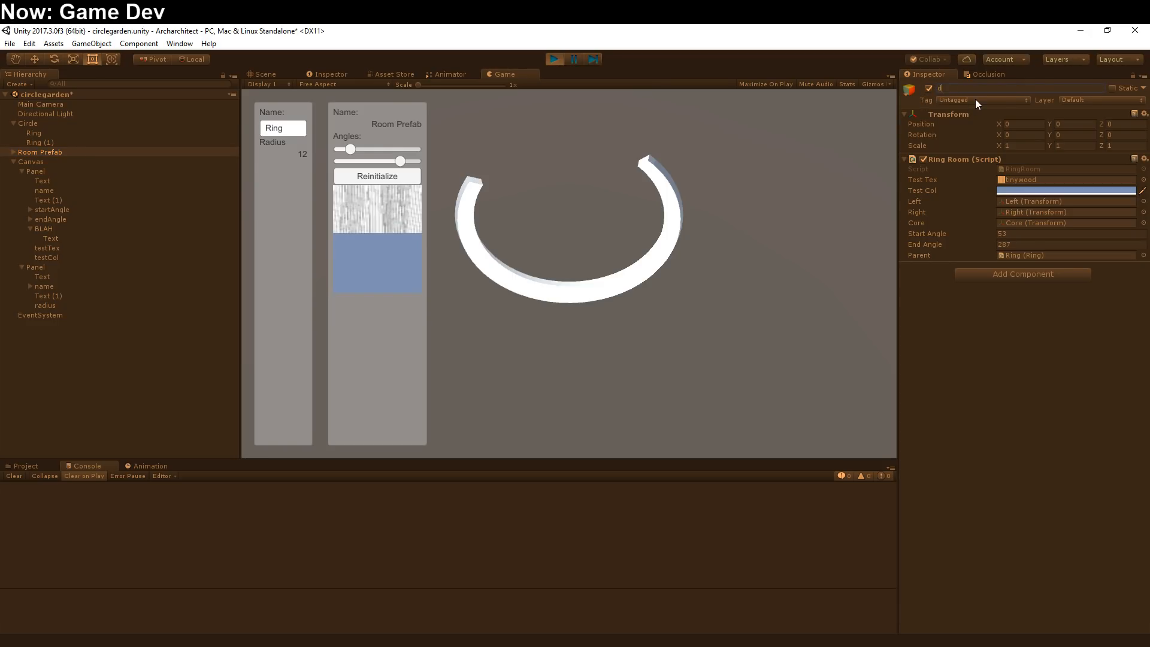
# Rename Room Prefab to 'dwuiaehwae' and select the Ring object under Circle
pyautogui.write('dwuiaehwae')
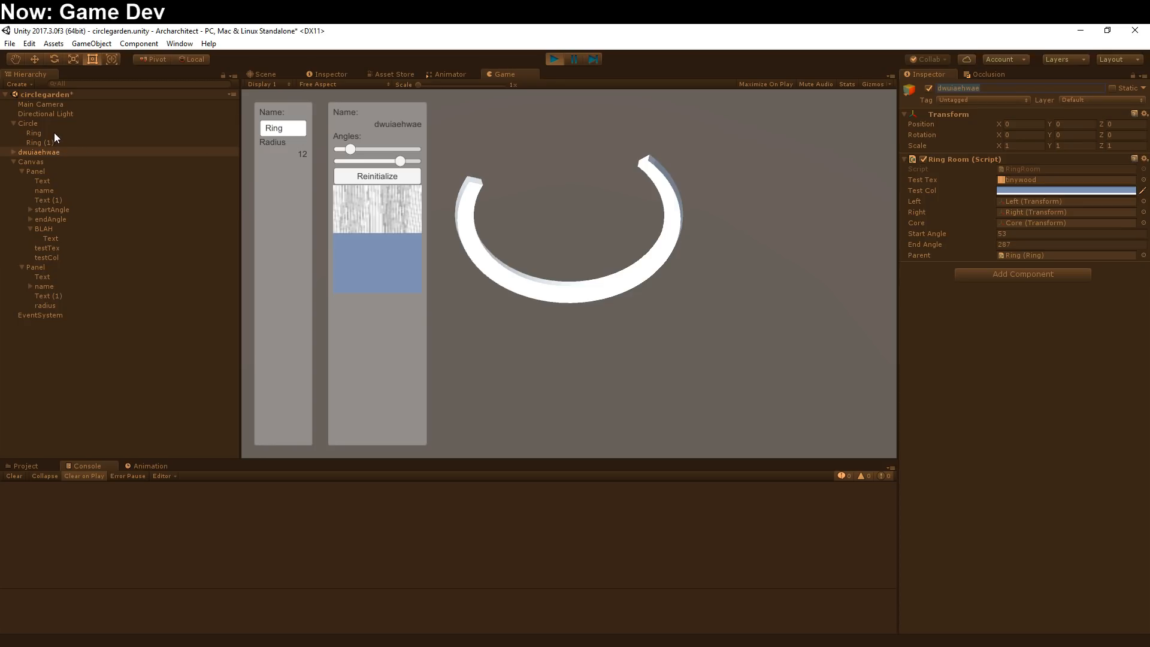
pyautogui.click(34, 133)
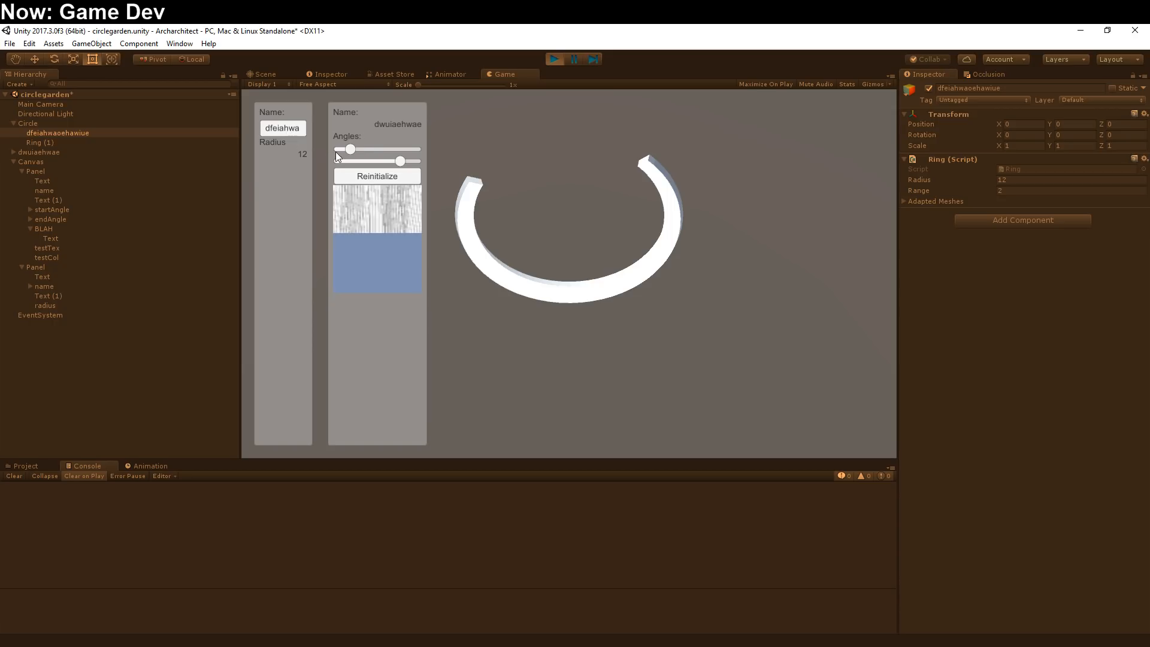
# Reselect the room object and drag the Angles sliders to start 16, end 360
pyautogui.click(39, 151)
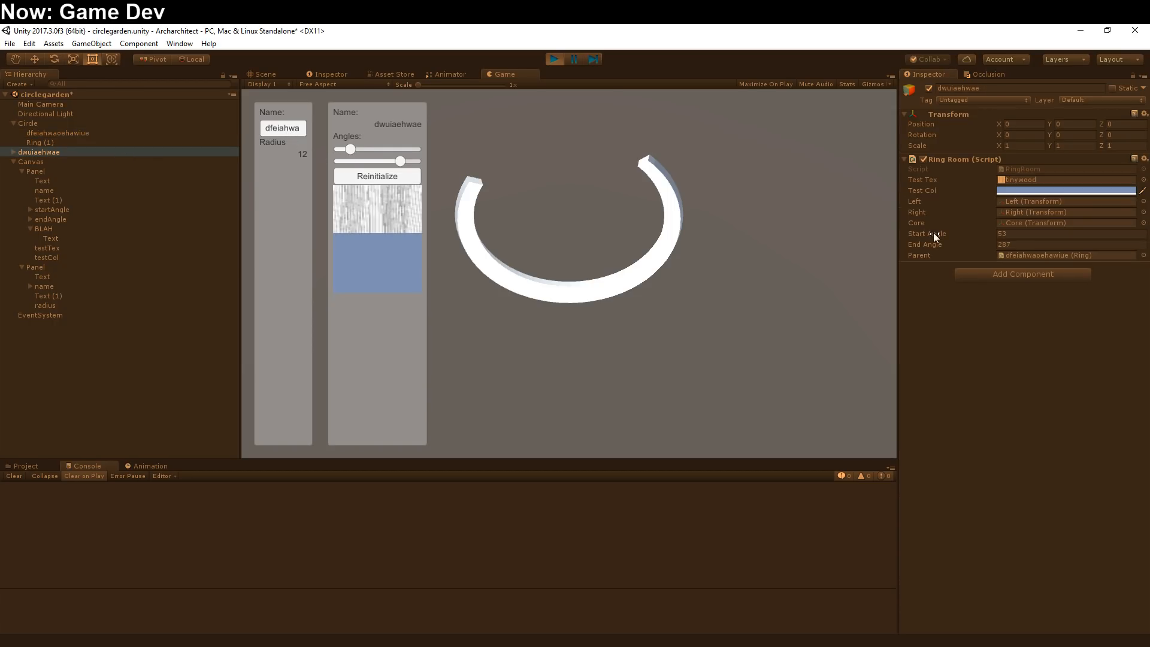
pyautogui.moveTo(353, 149); pyautogui.dragTo(346, 149)
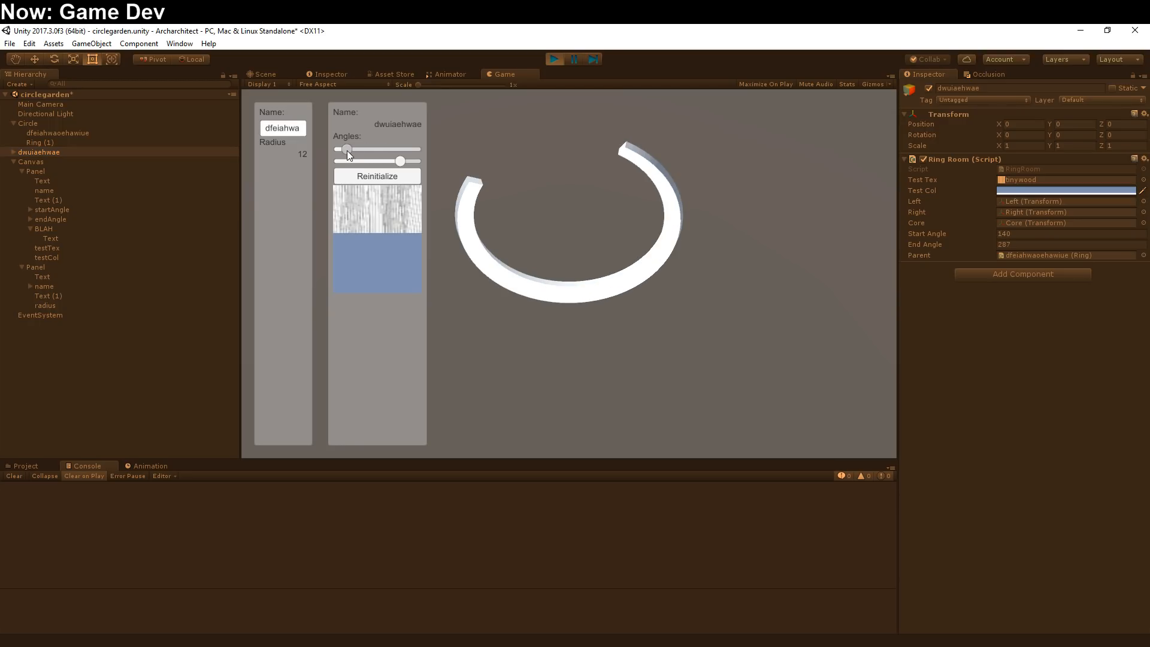
pyautogui.moveTo(346, 150); pyautogui.dragTo(399, 150)
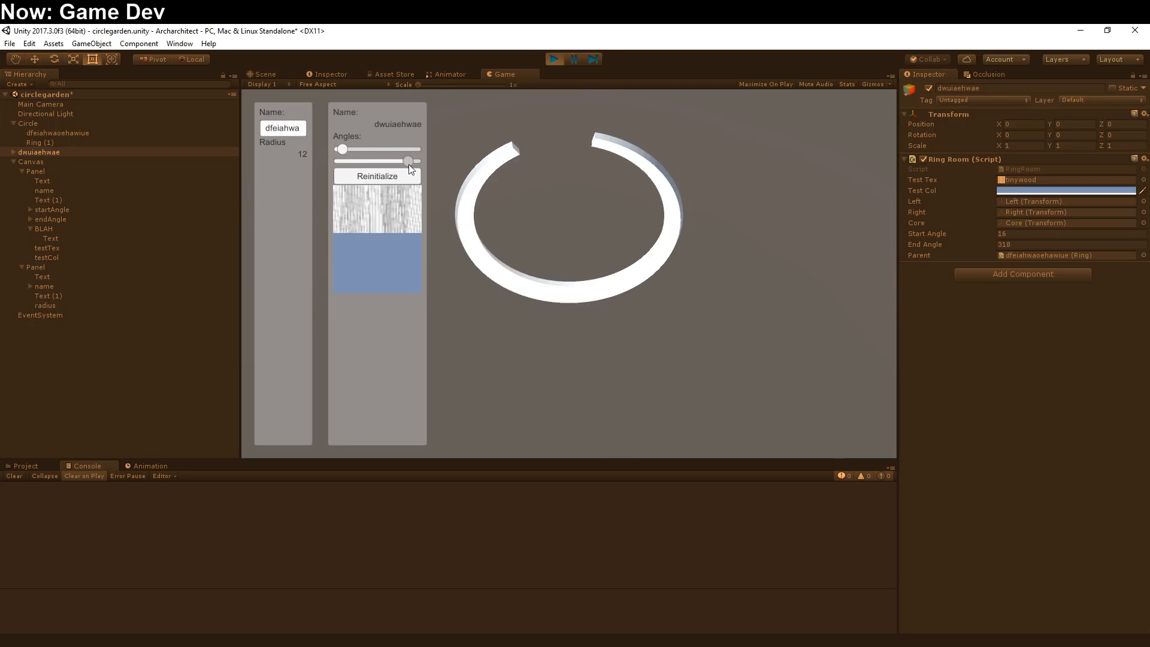
pyautogui.moveTo(398, 161); pyautogui.dragTo(418, 161)
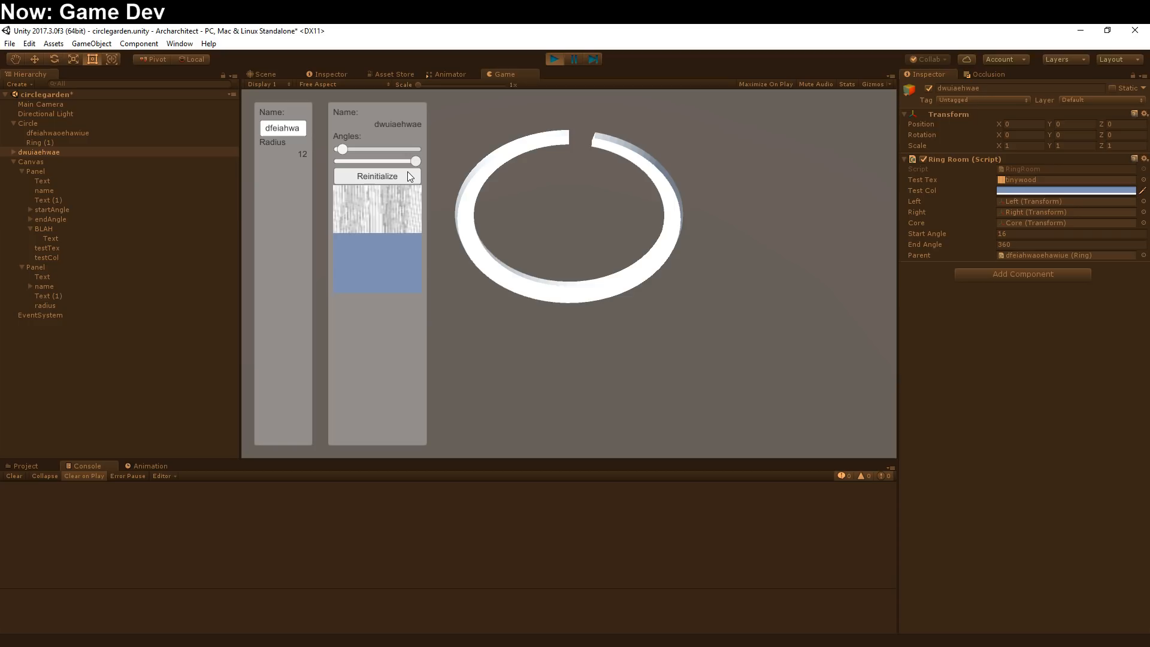
pyautogui.moveTo(408, 179)
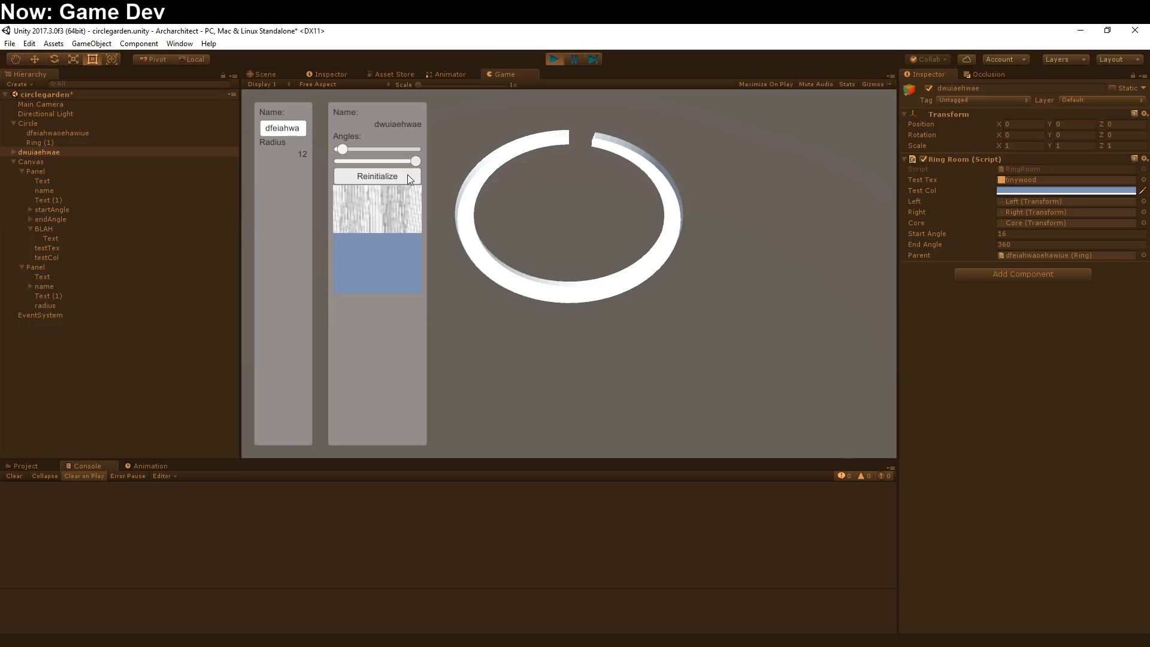
# Click the textured button twice to log 'BLAH DE BLAH' debug messages
pyautogui.click(376, 176)
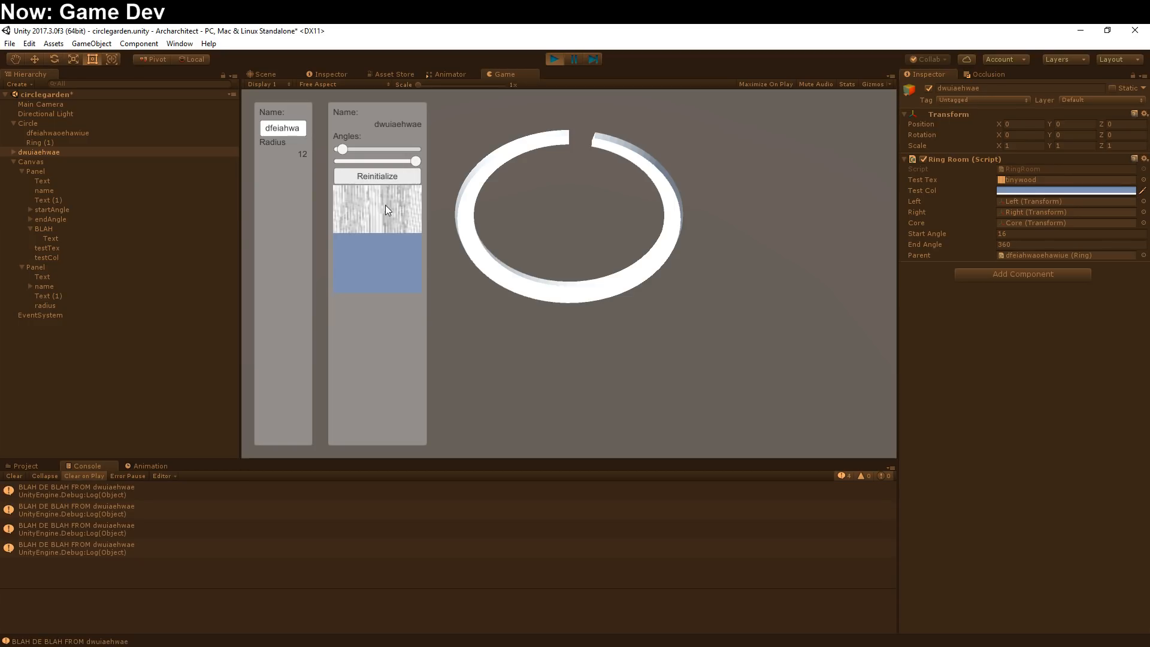
pyautogui.click(376, 176)
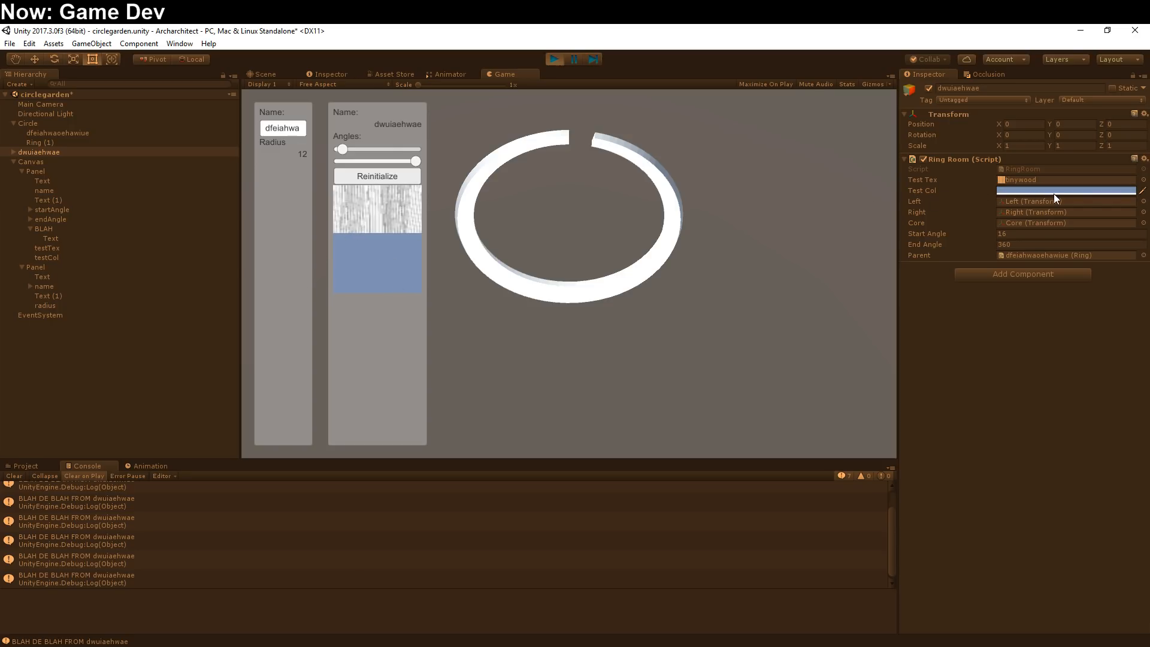
pyautogui.moveTo(741, 304)
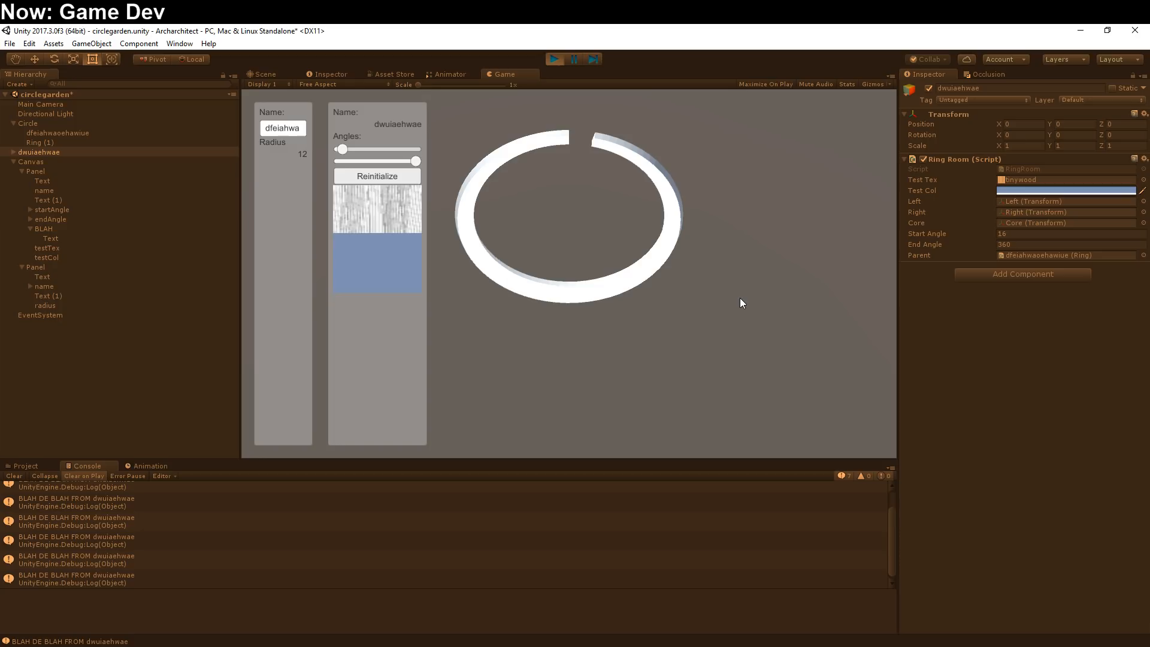
pyautogui.moveTo(696, 275)
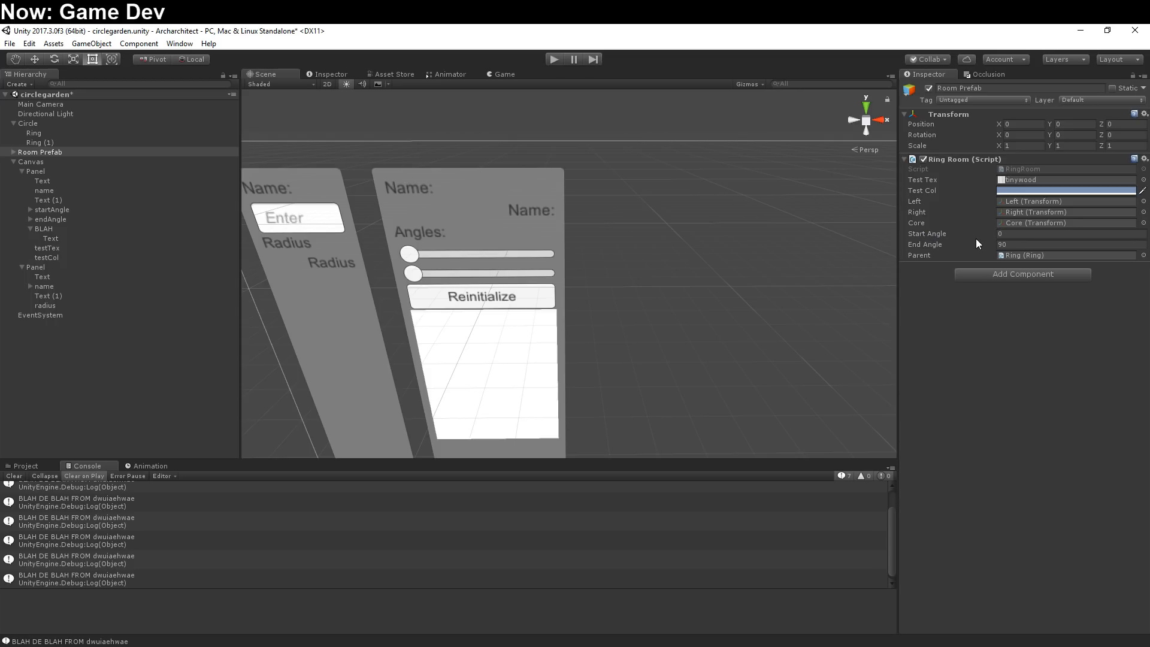
pyautogui.moveTo(647, 262)
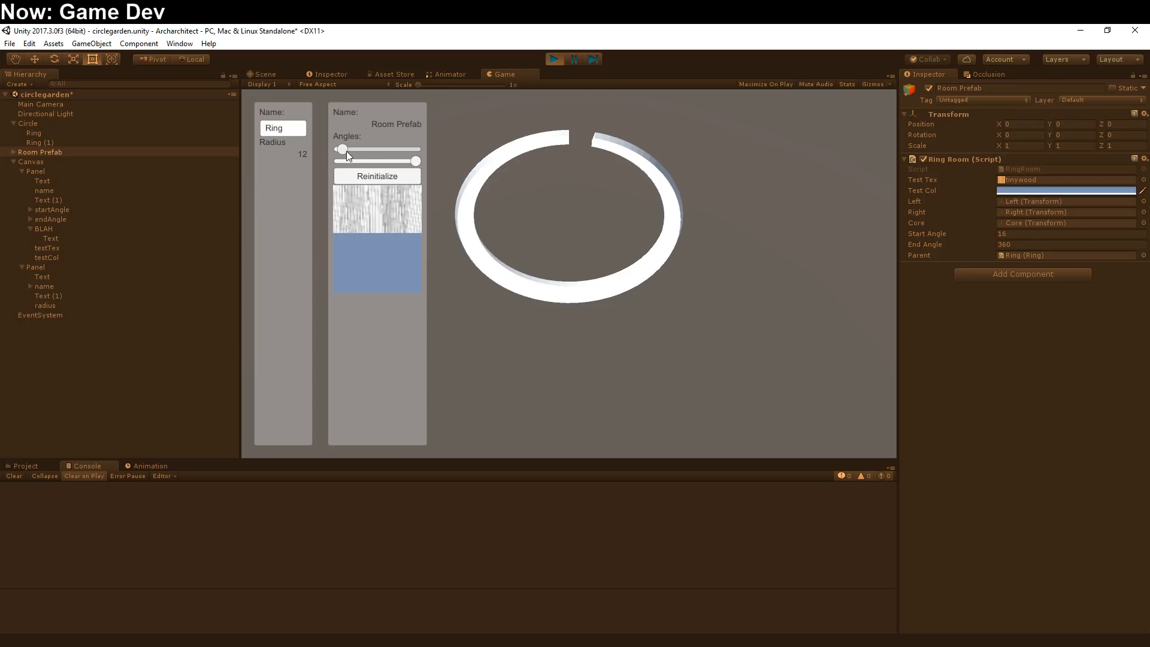
# Drag the Angles sliders to reshape the ring to 154–315 degrees
pyautogui.moveTo(341, 149); pyautogui.dragTo(409, 149)
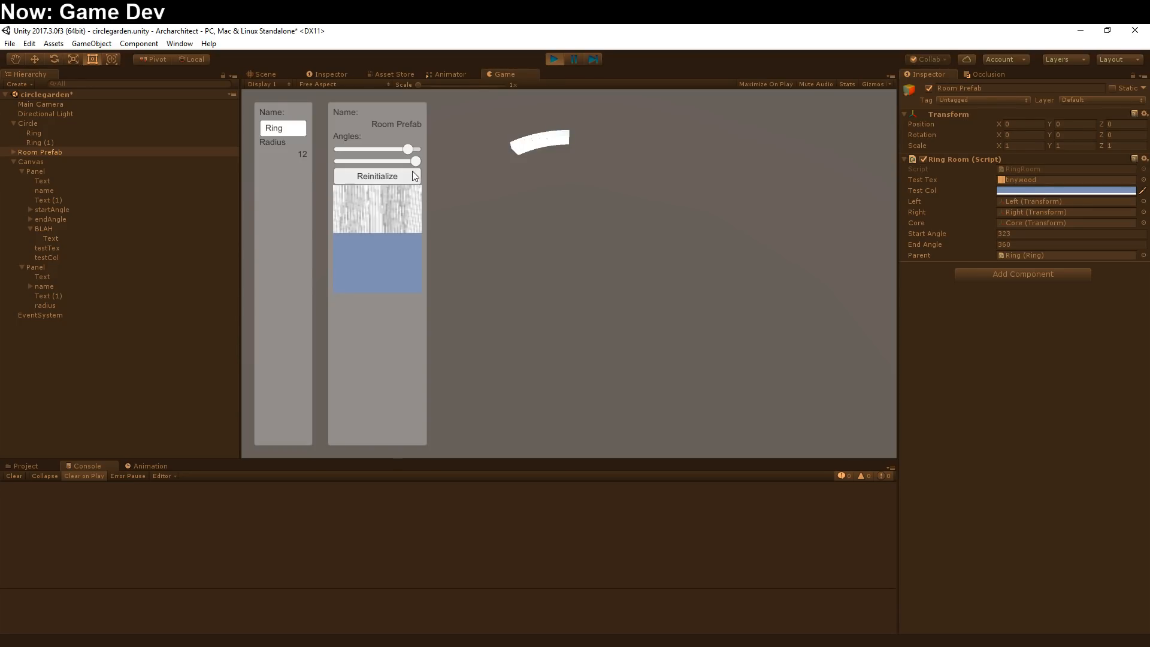
pyautogui.moveTo(408, 149); pyautogui.dragTo(374, 149)
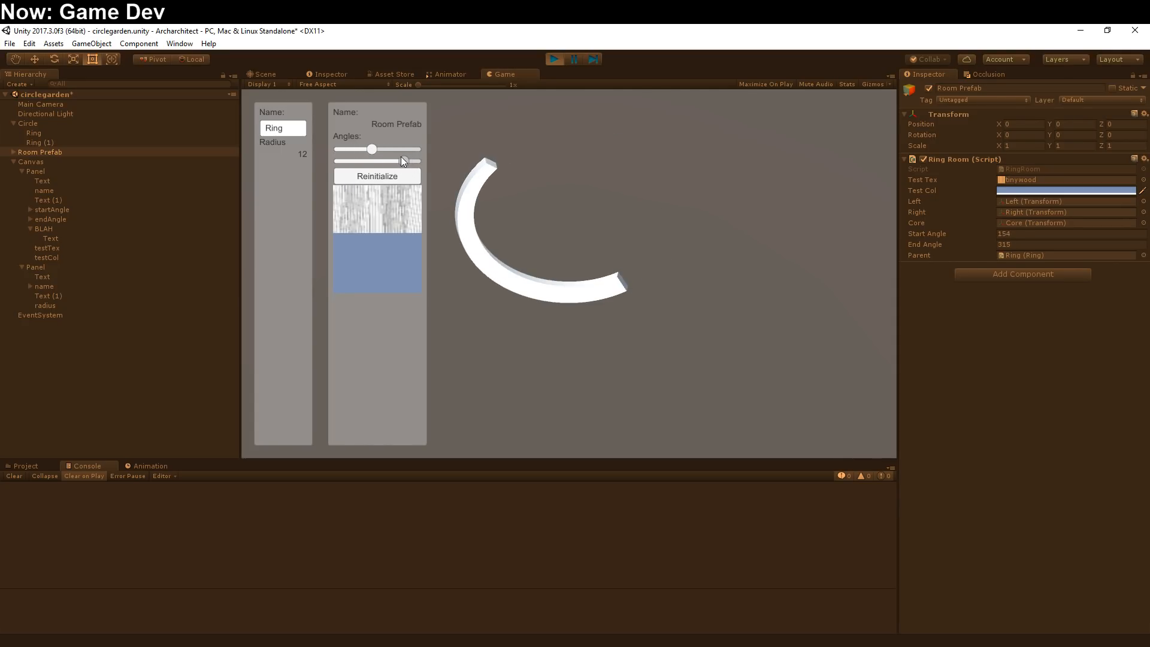
pyautogui.moveTo(374, 161); pyautogui.dragTo(401, 161)
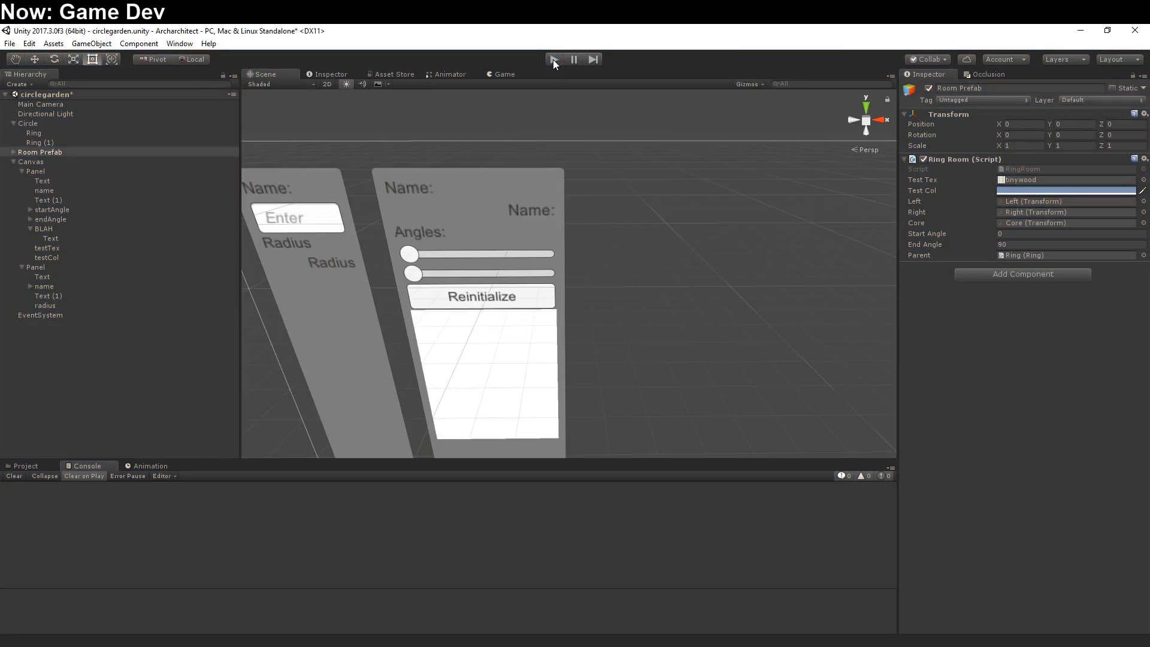
# Select Panel under Canvas to view its UI Binder targeting Room Prefab
pyautogui.click(35, 171)
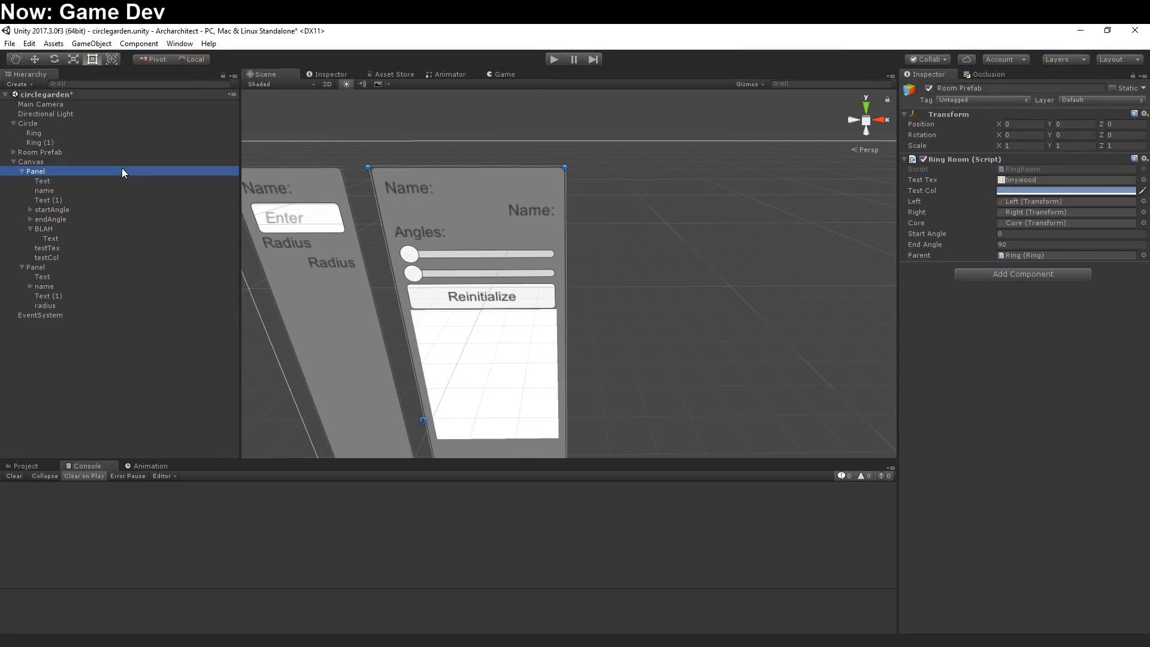
pyautogui.click(35, 171)
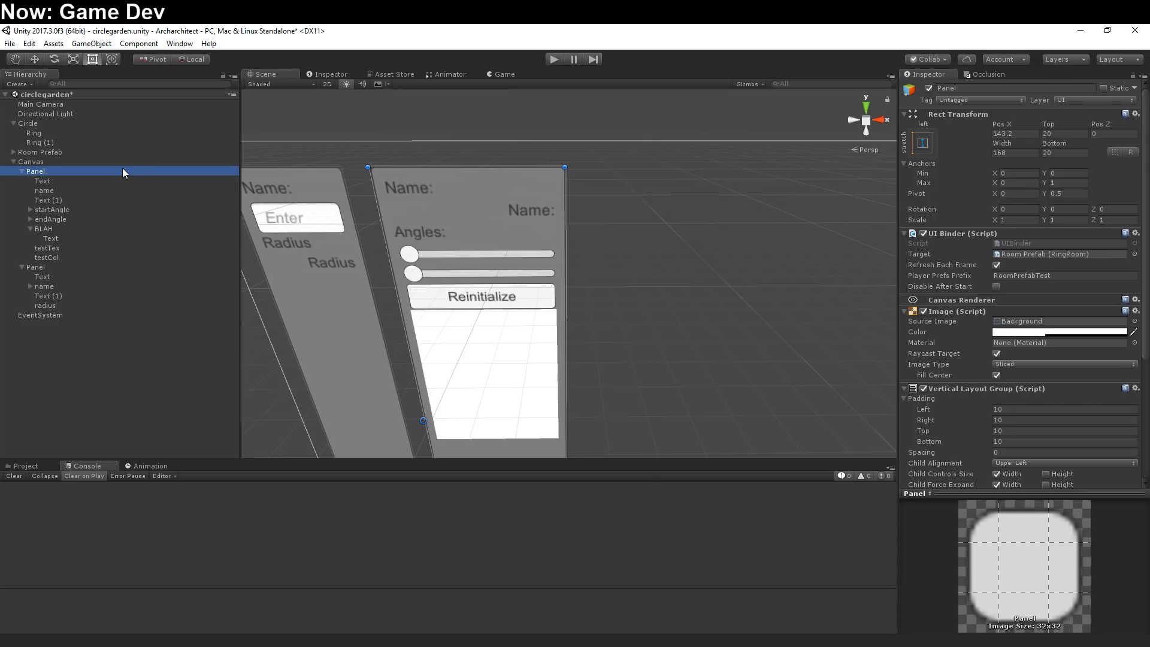
pyautogui.moveTo(955, 278)
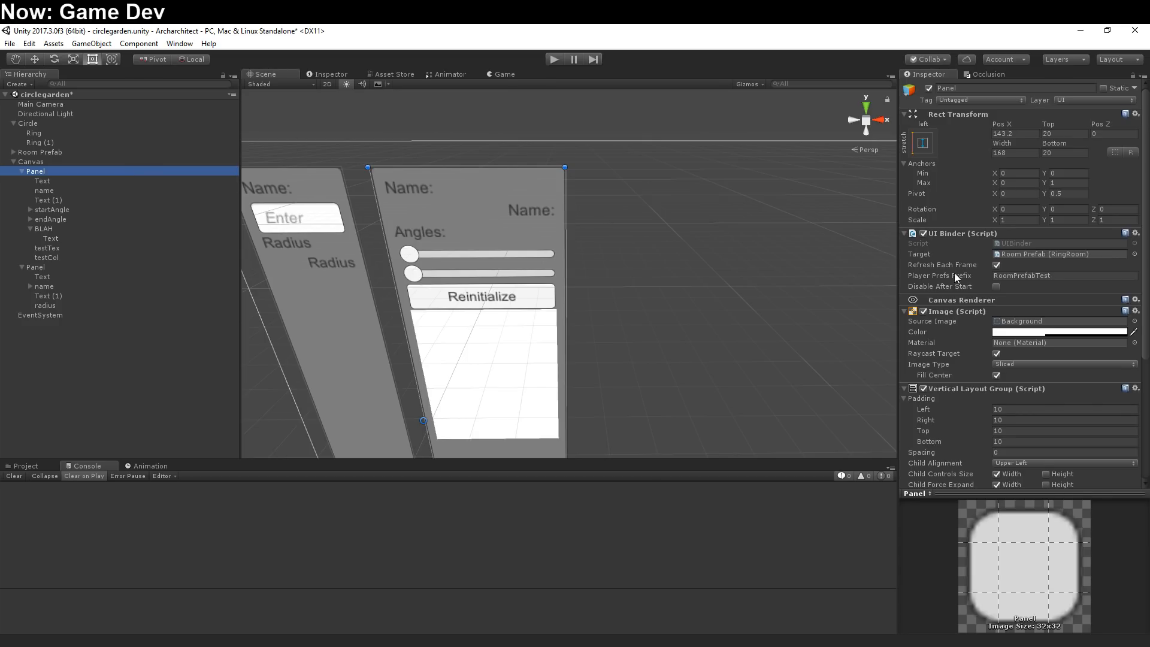
pyautogui.moveTo(931, 255)
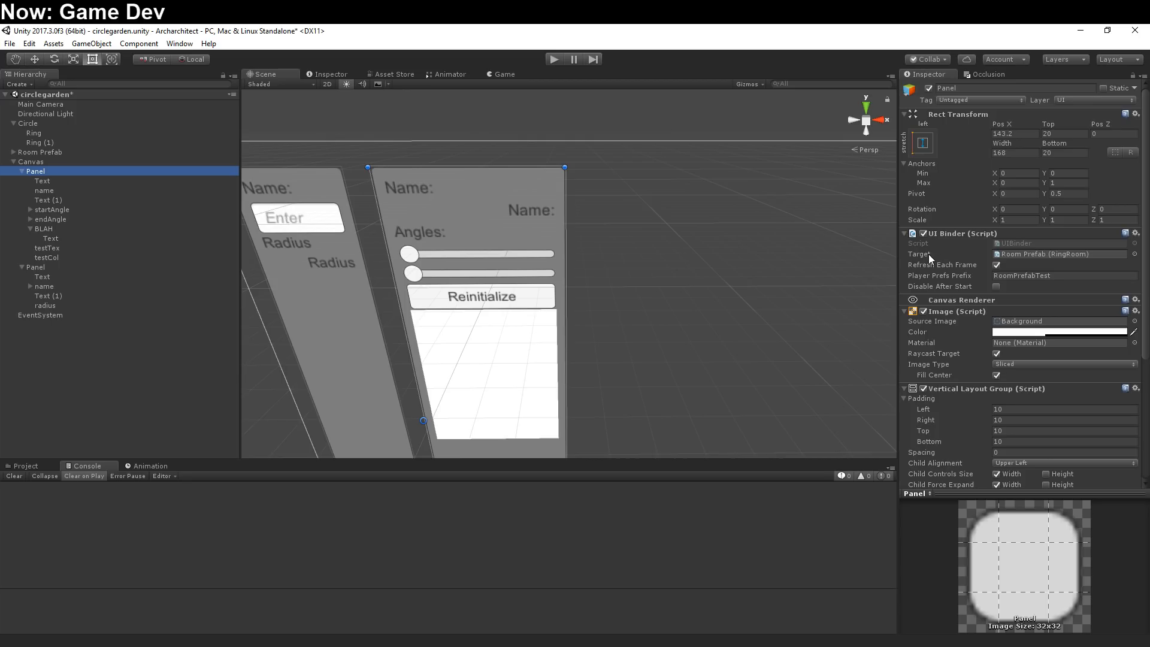
pyautogui.moveTo(931, 255)
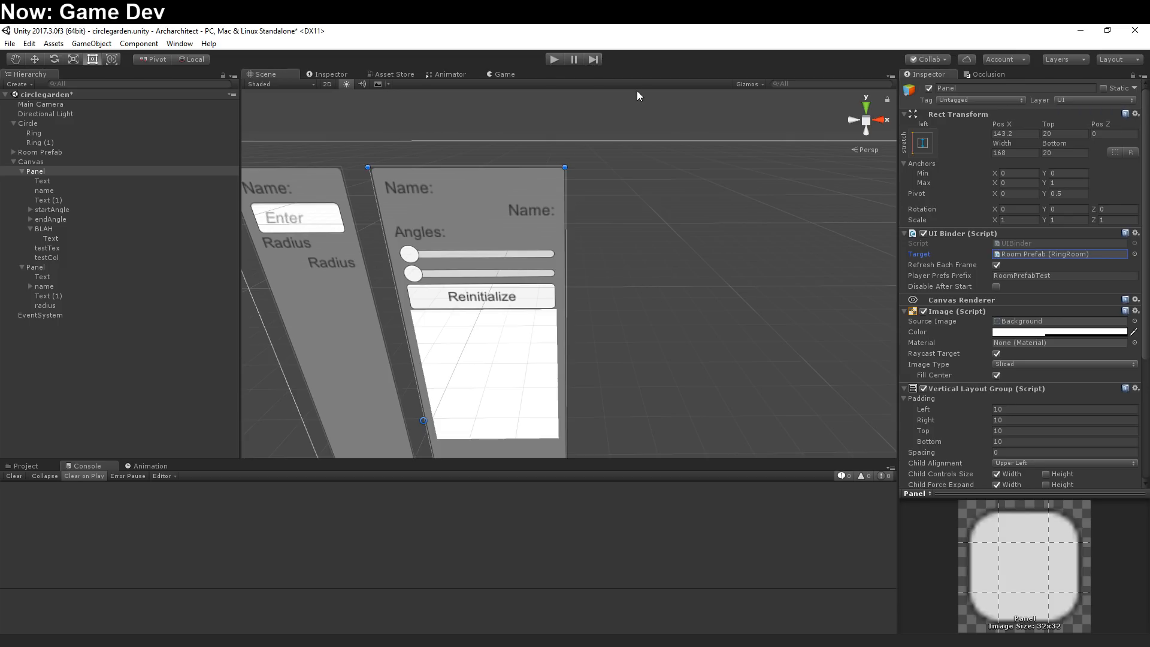
pyautogui.moveTo(343, 73)
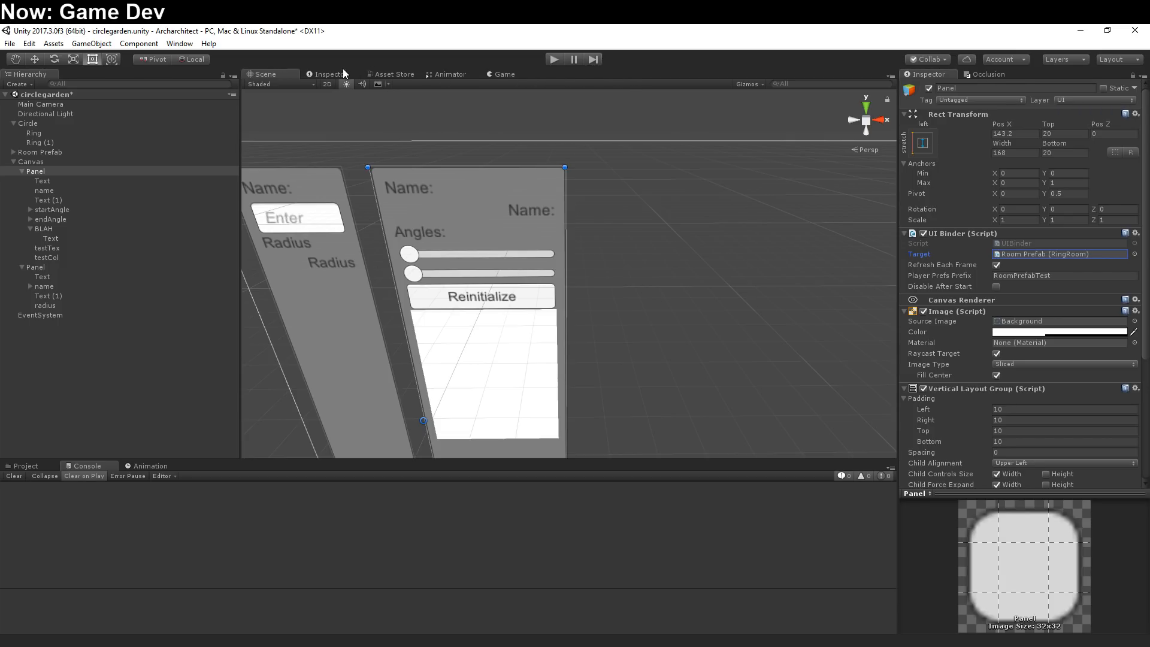
# Using a locked second Inspector on Panel, set the UI Binder Target to startAngle
pyautogui.click(327, 74)
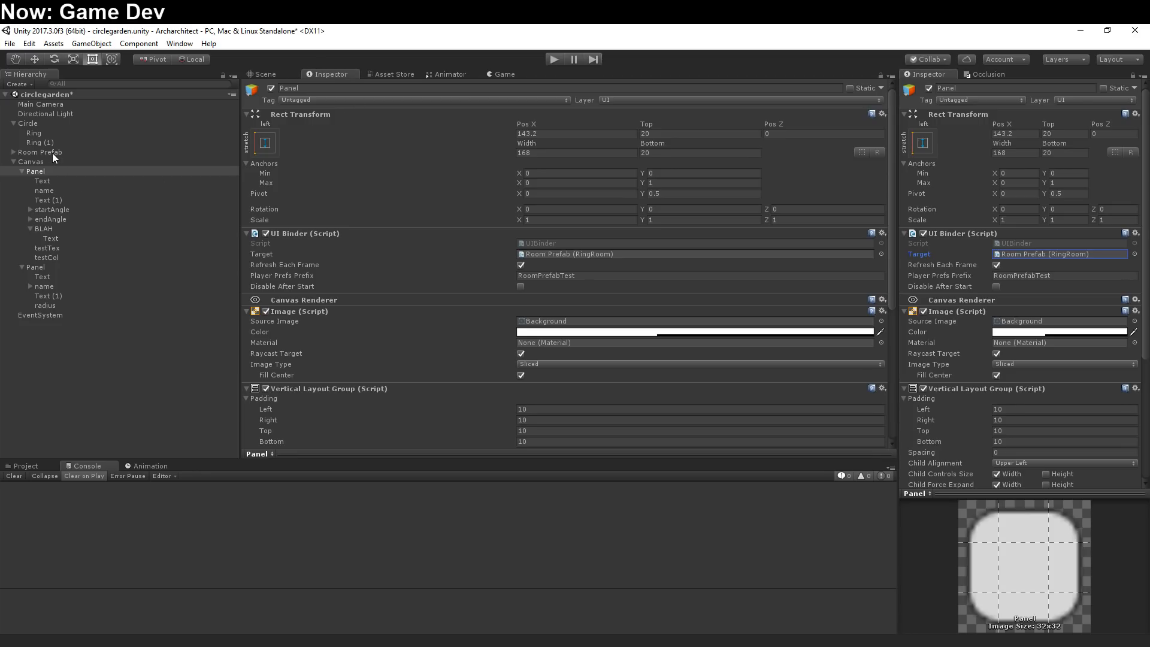
pyautogui.click(51, 209)
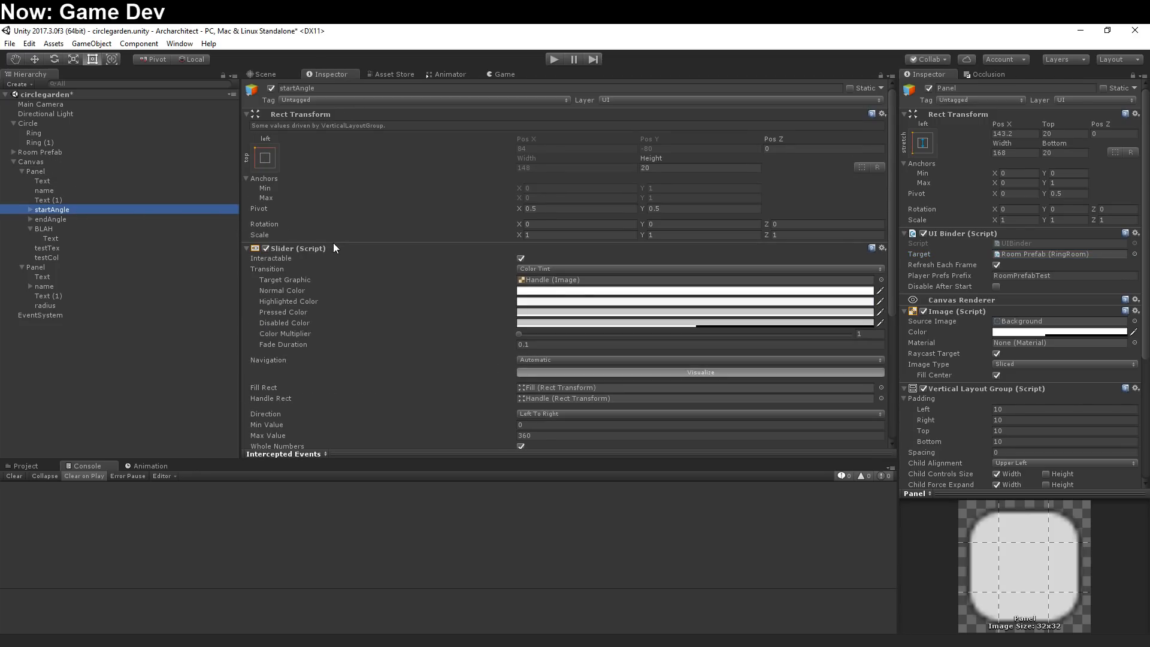
pyautogui.scroll(-3)
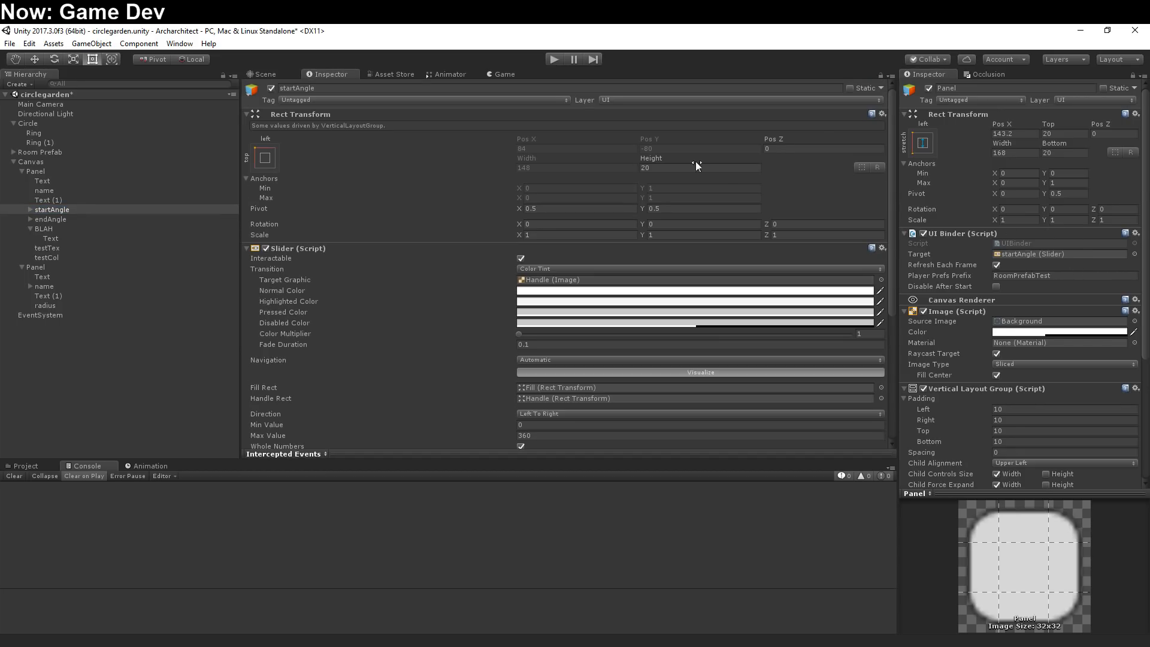
pyautogui.moveTo(853, 96)
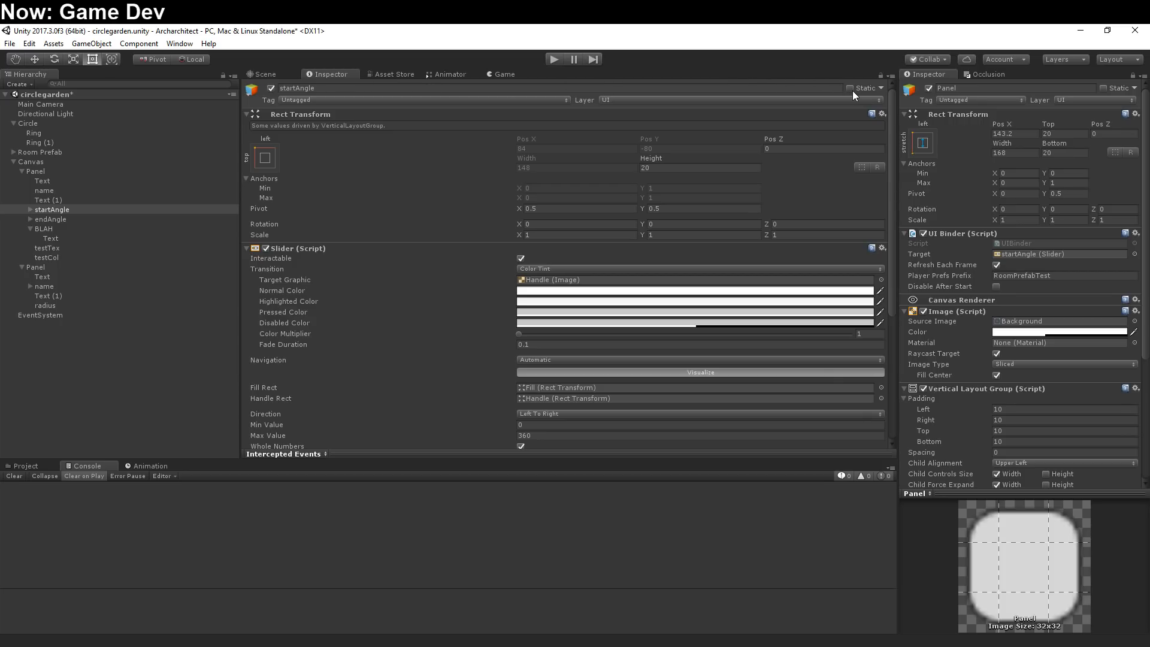
pyautogui.moveTo(1134, 80)
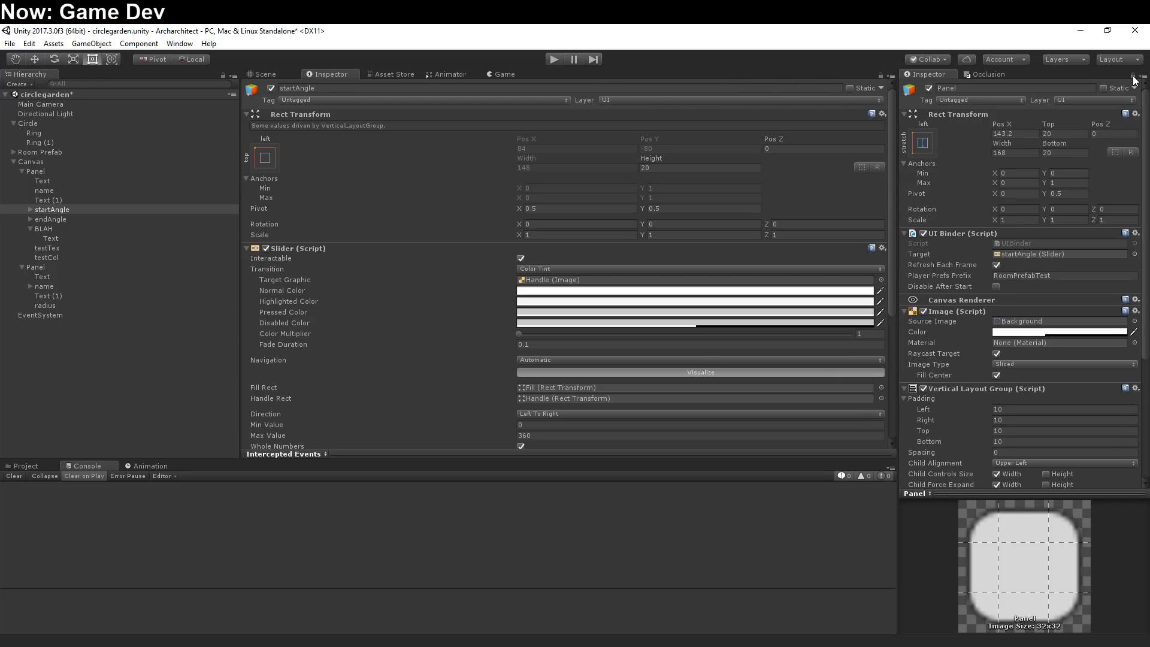
pyautogui.click(31, 161)
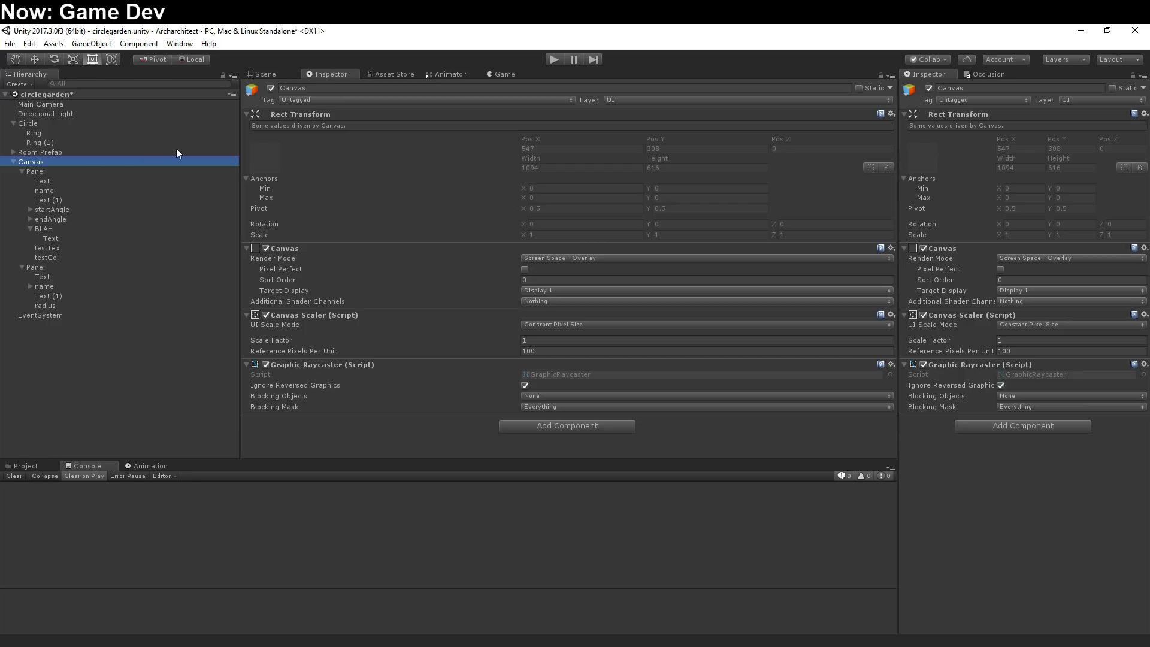
pyautogui.click(262, 74)
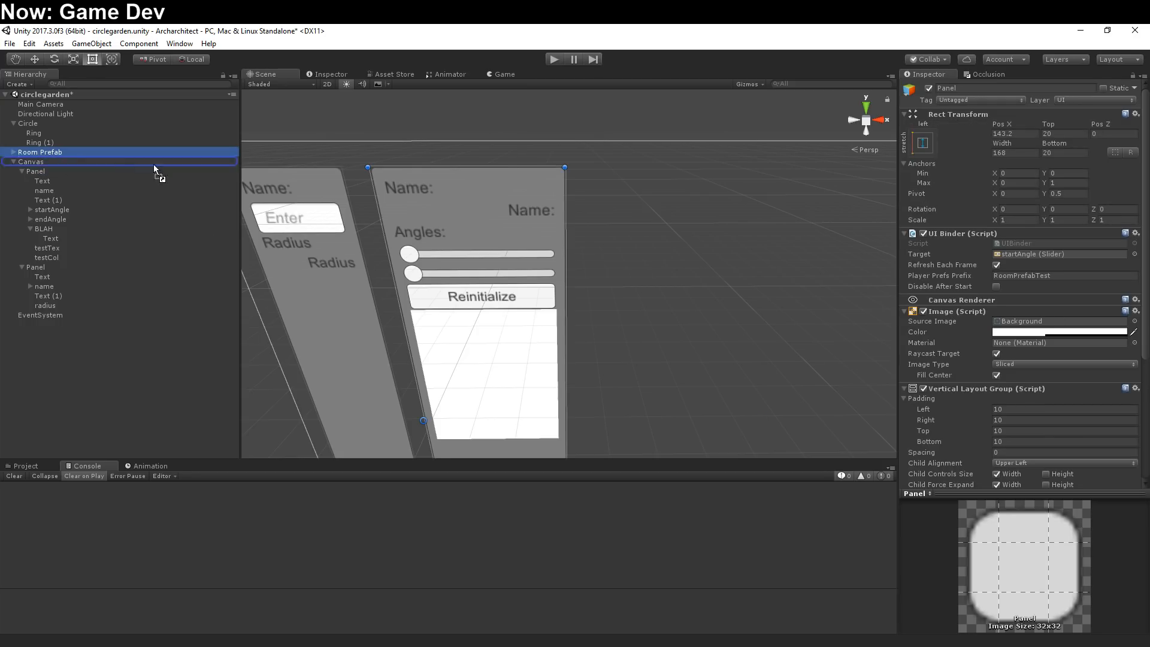
# Drag Room Prefab into the UI Binder Target field to restore its RingRoom target
pyautogui.click(36, 171)
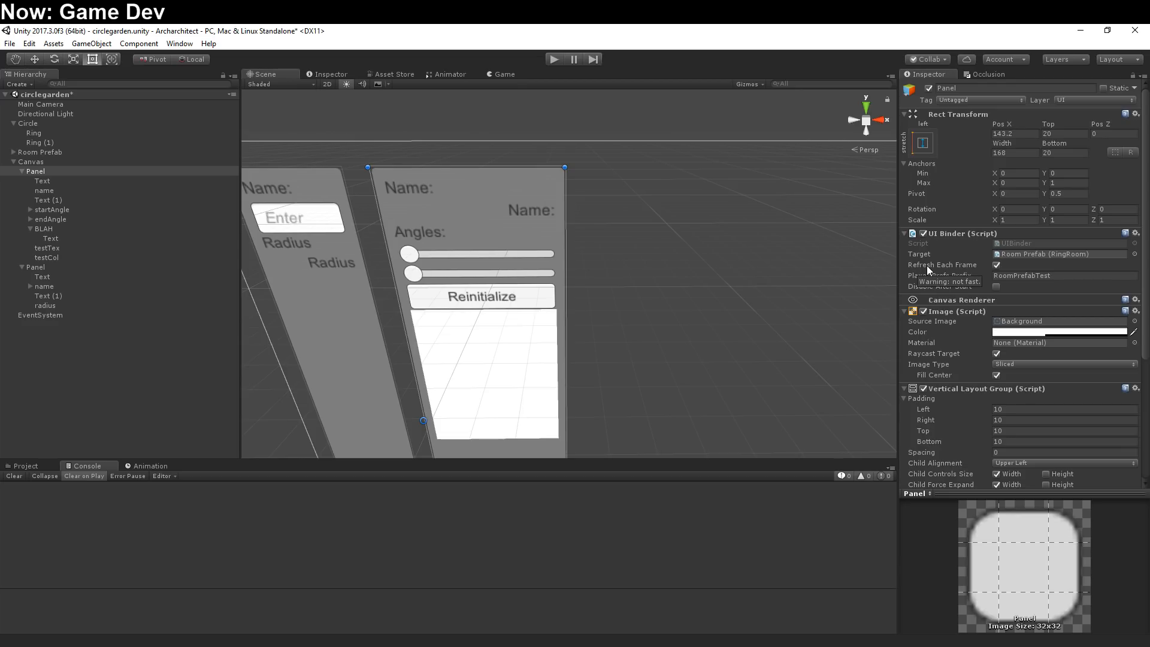
pyautogui.moveTo(818, 310)
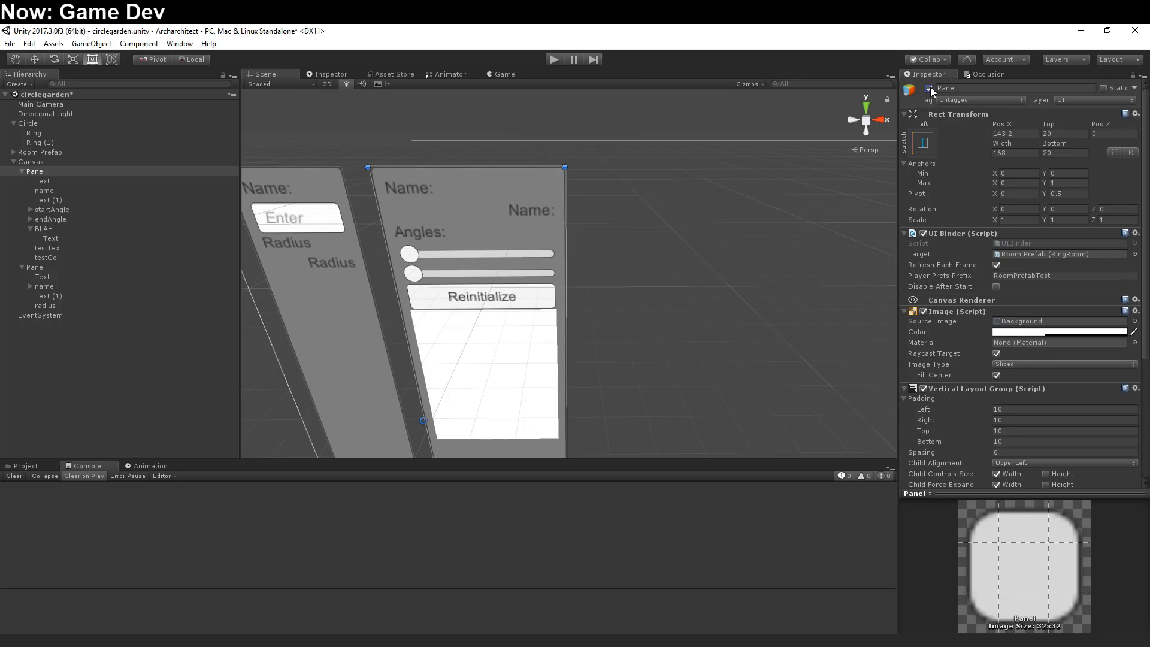
pyautogui.click(928, 88)
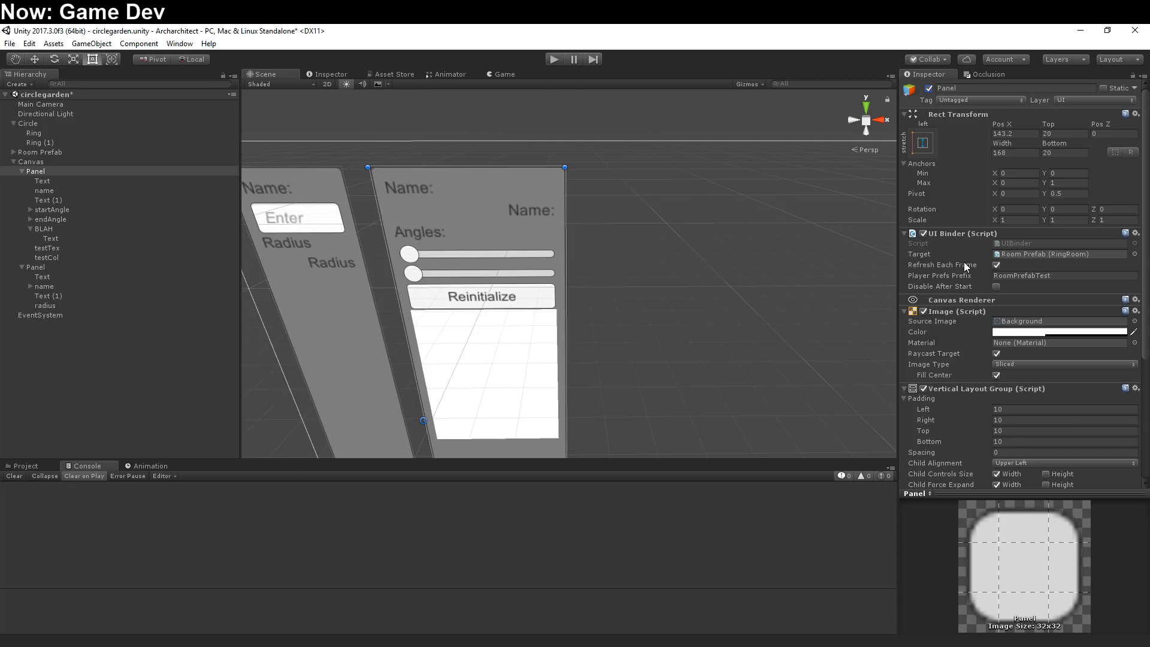
pyautogui.moveTo(963, 264)
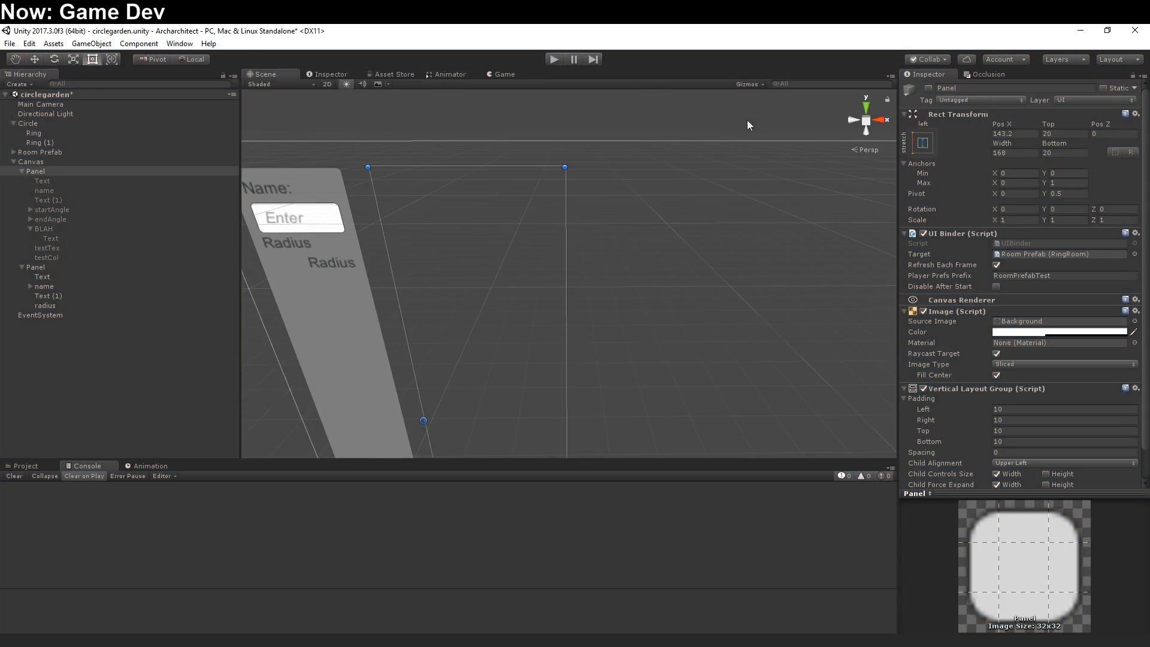
pyautogui.moveTo(981, 273)
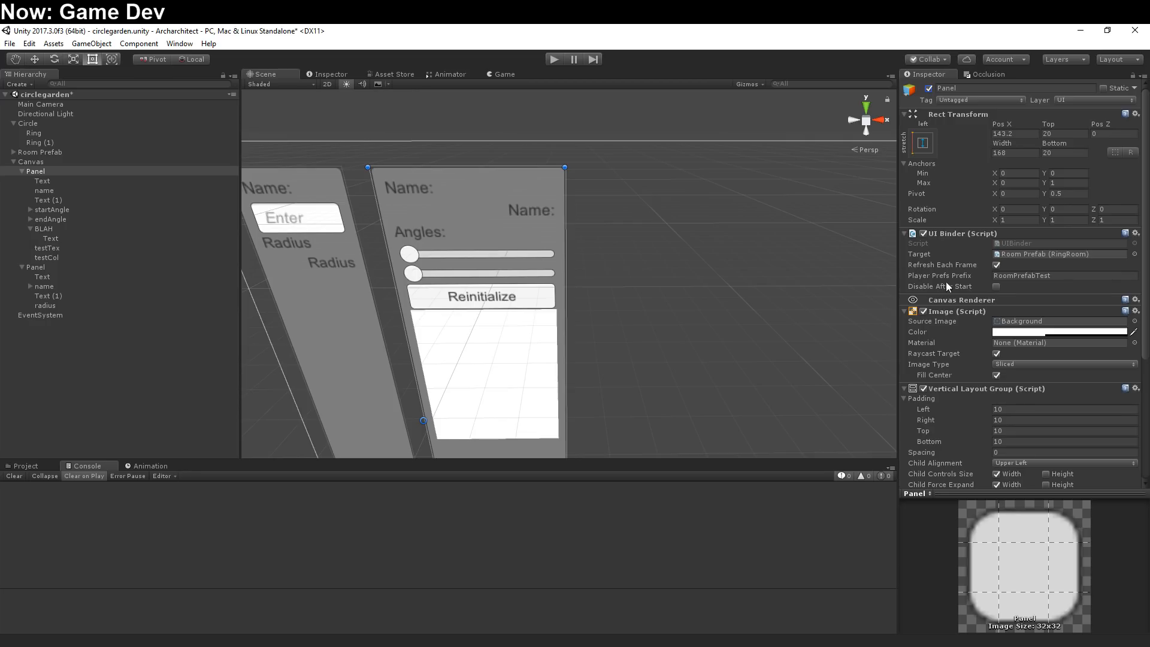
pyautogui.click(995, 286)
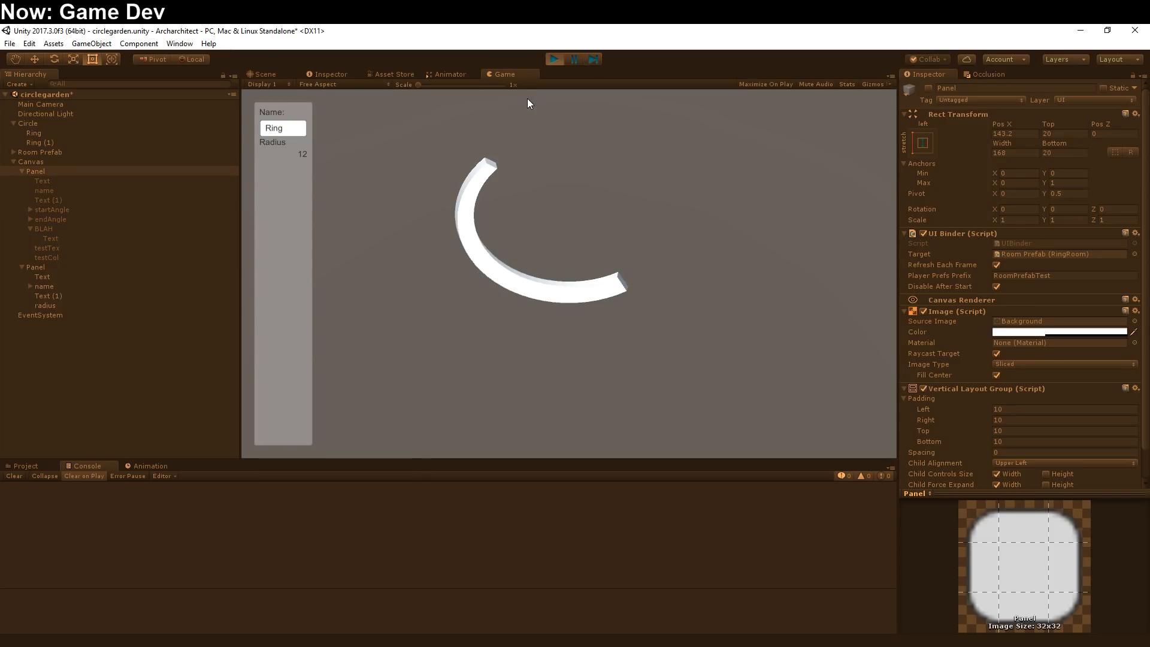
pyautogui.click(264, 74)
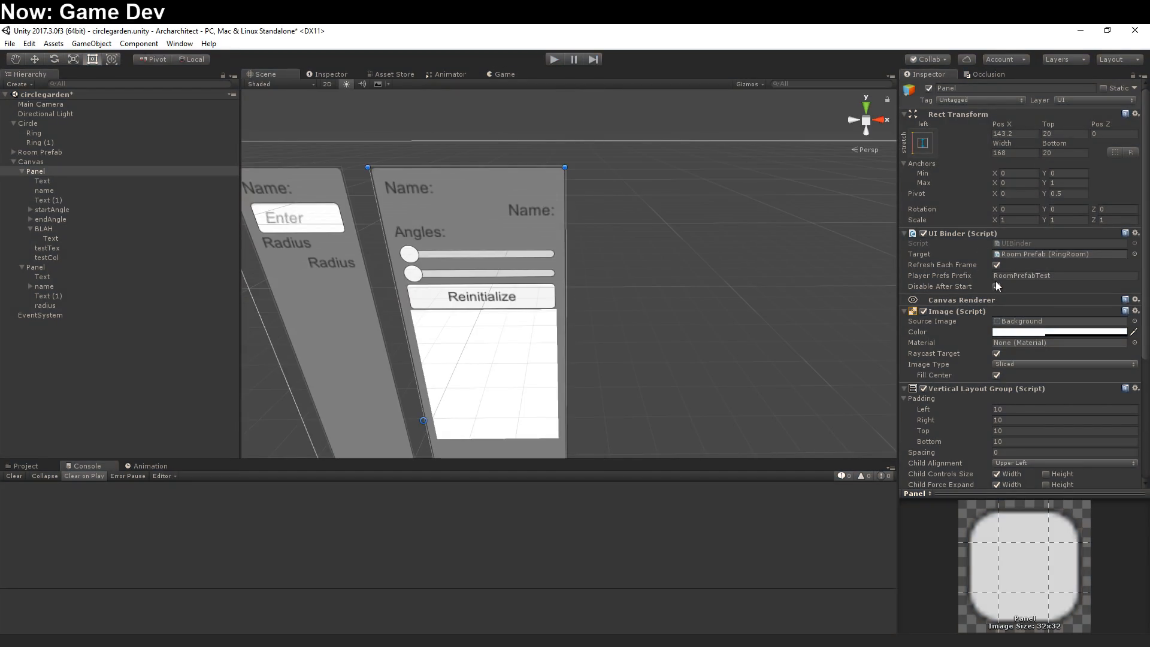
pyautogui.click(996, 287)
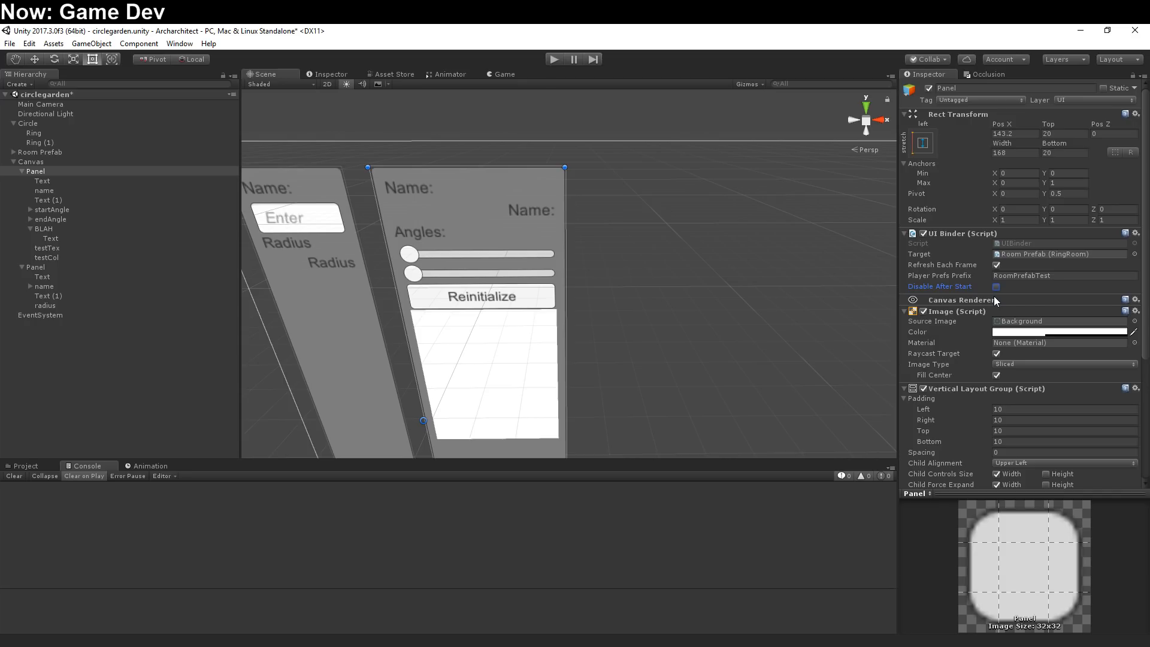